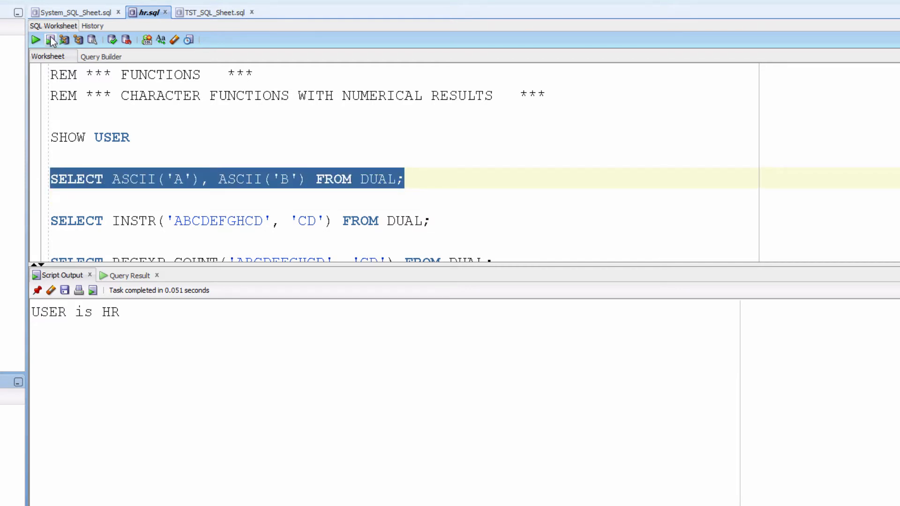
- Run the ASCII statement and check the results 65 for 'A' and 66 for 'B'
click(50, 39)
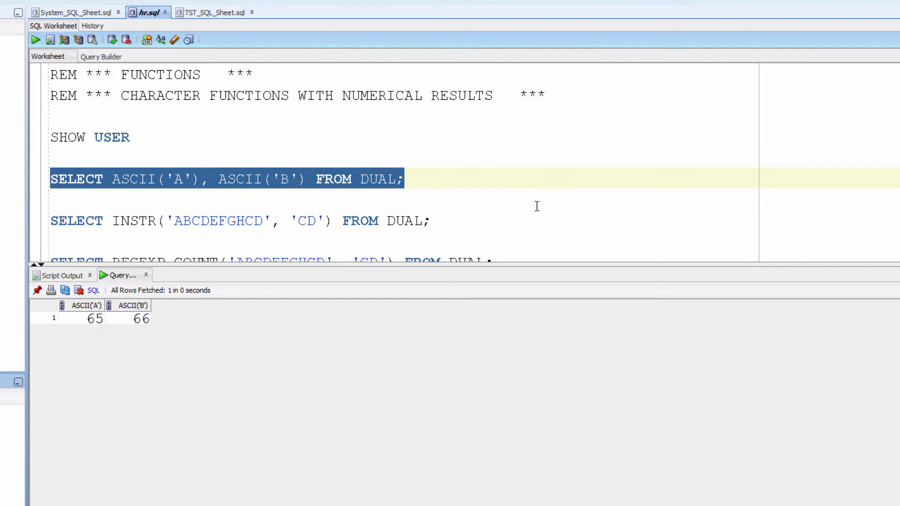
mouse_move(214, 190)
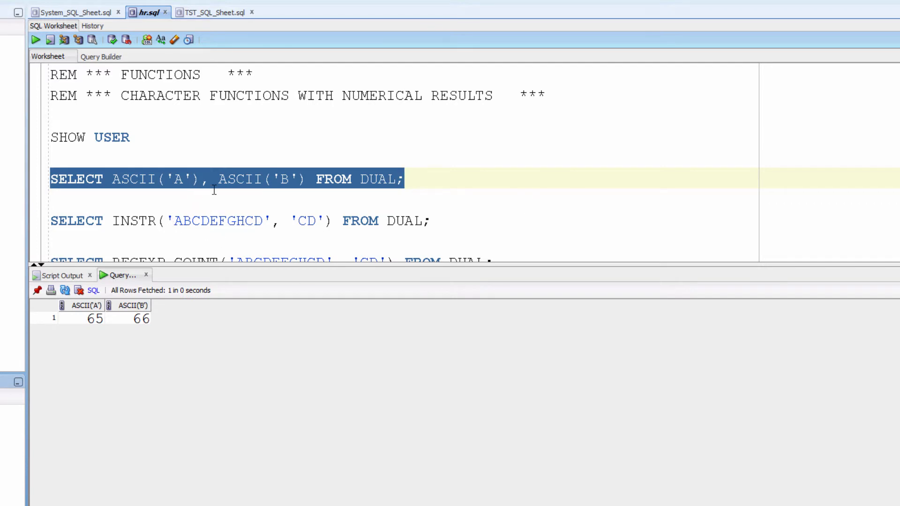
mouse_move(76, 217)
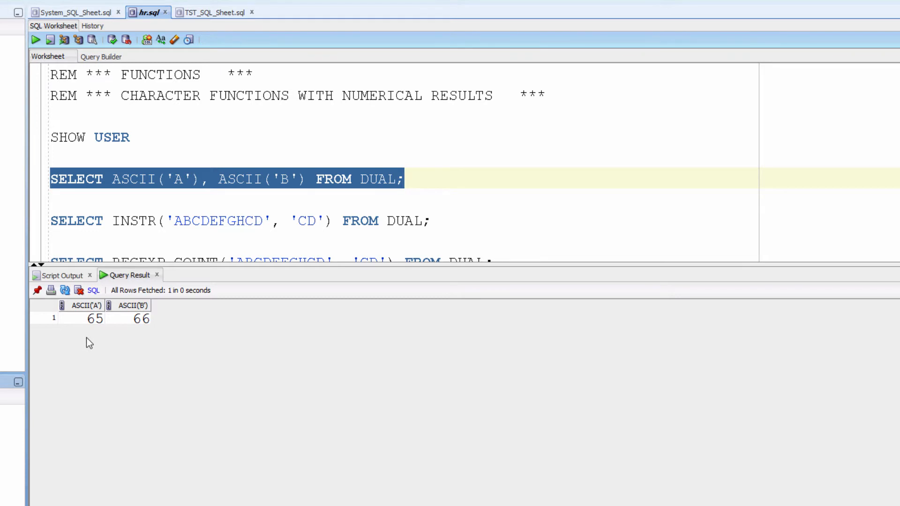
click(82, 319)
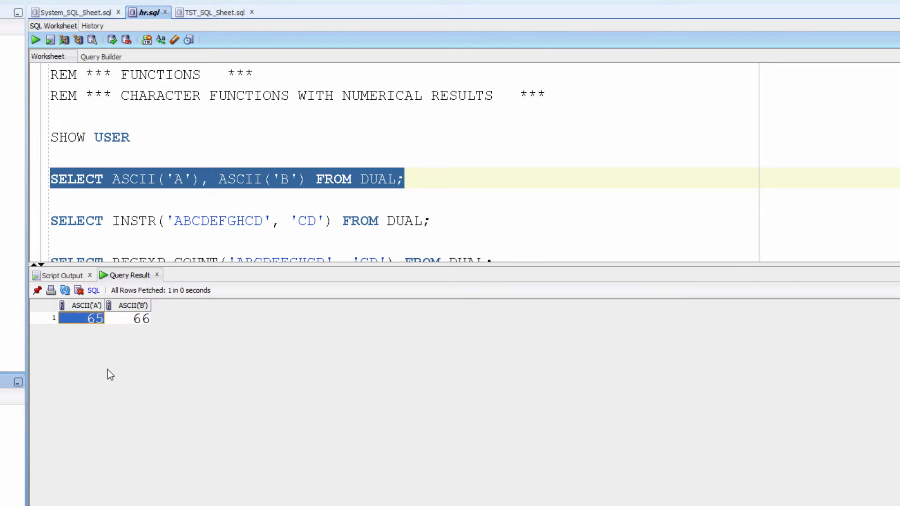
mouse_move(141, 324)
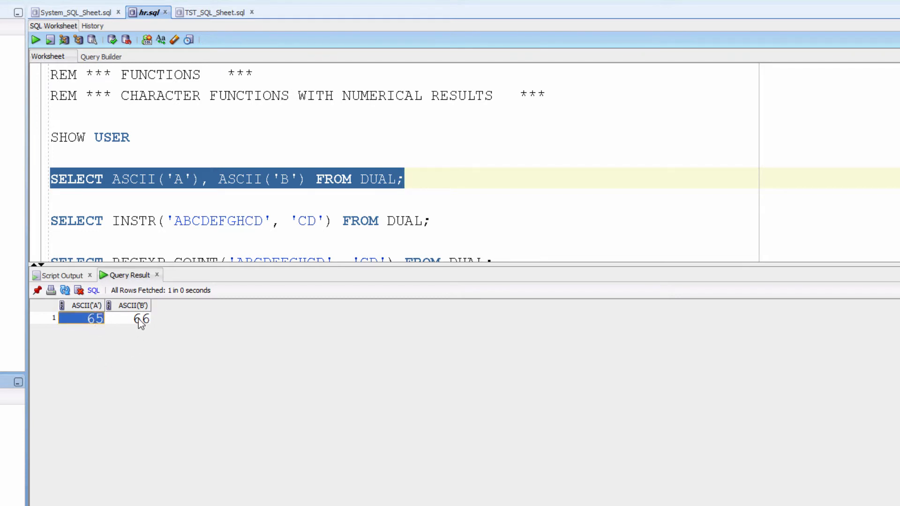
click(129, 319)
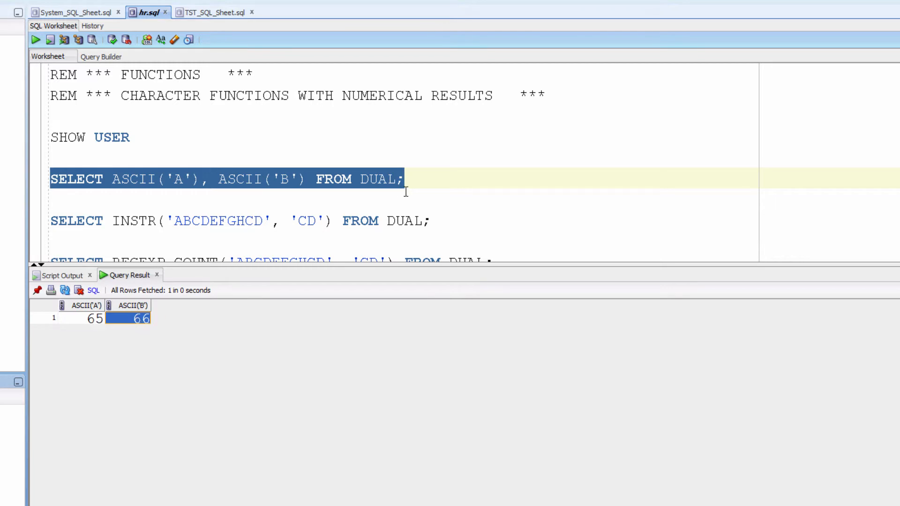
scroll(down, 3)
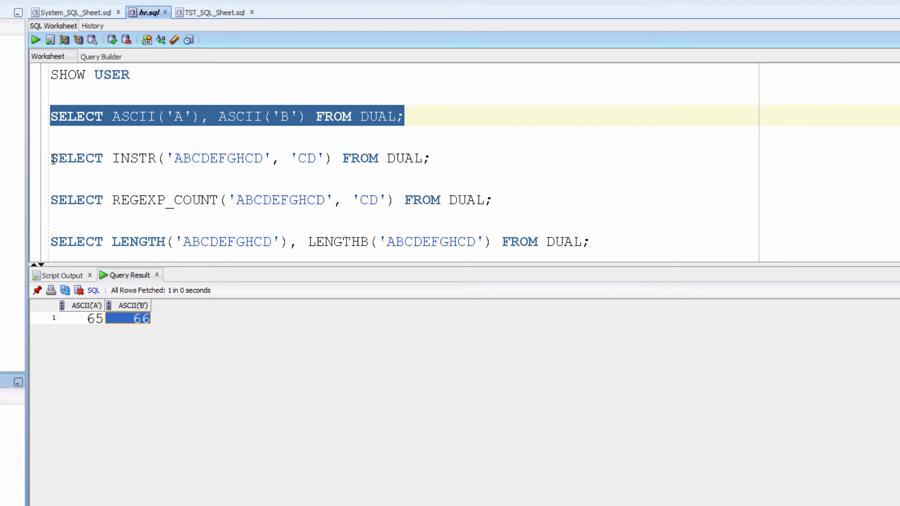
- Run the INSTR statement and confirm 'CD' sits at position 3 in 'ABCDEFGHCD'
double_click(133, 157)
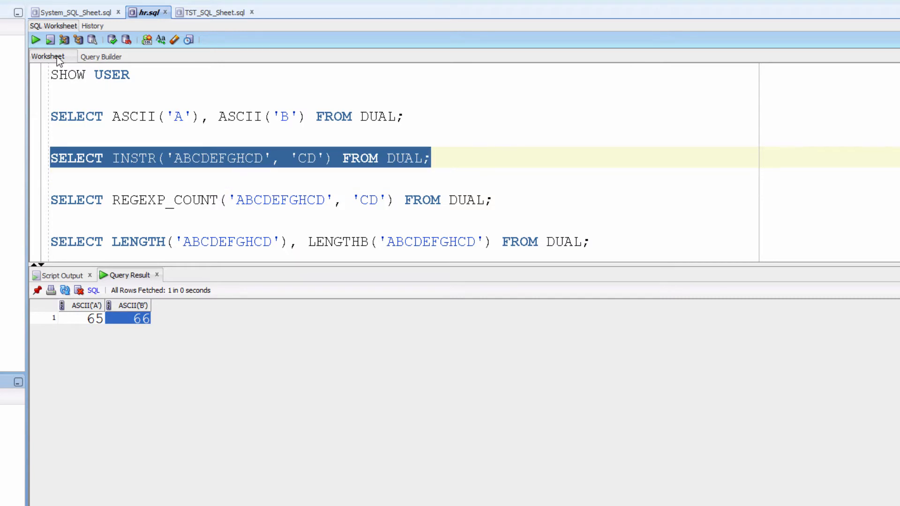
click(36, 40)
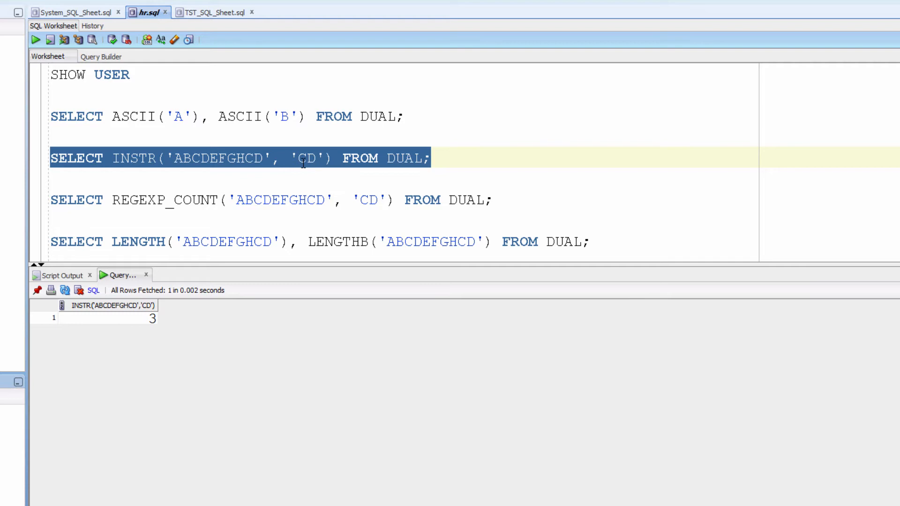
double_click(308, 157)
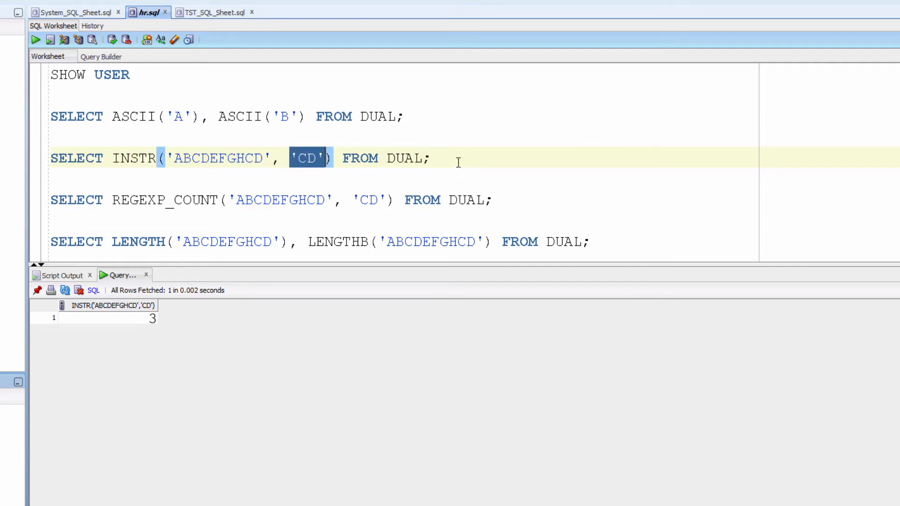
click(173, 157)
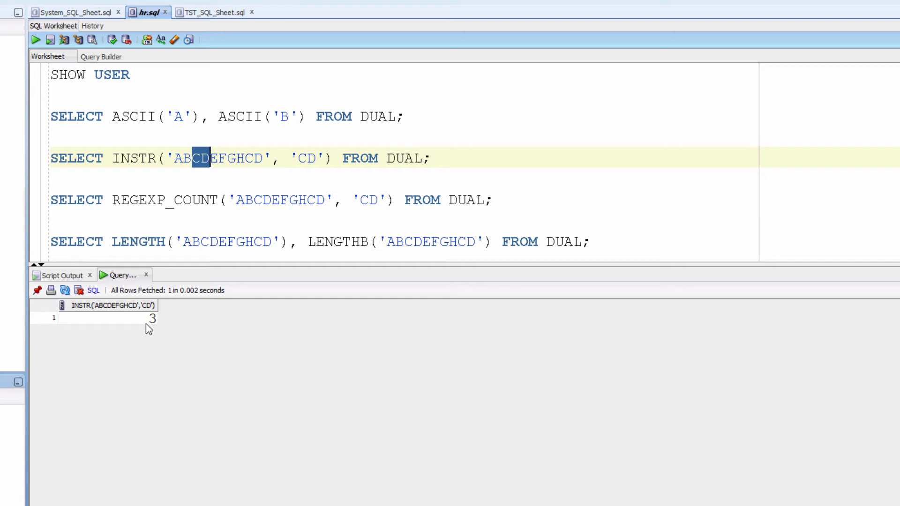
click(107, 318)
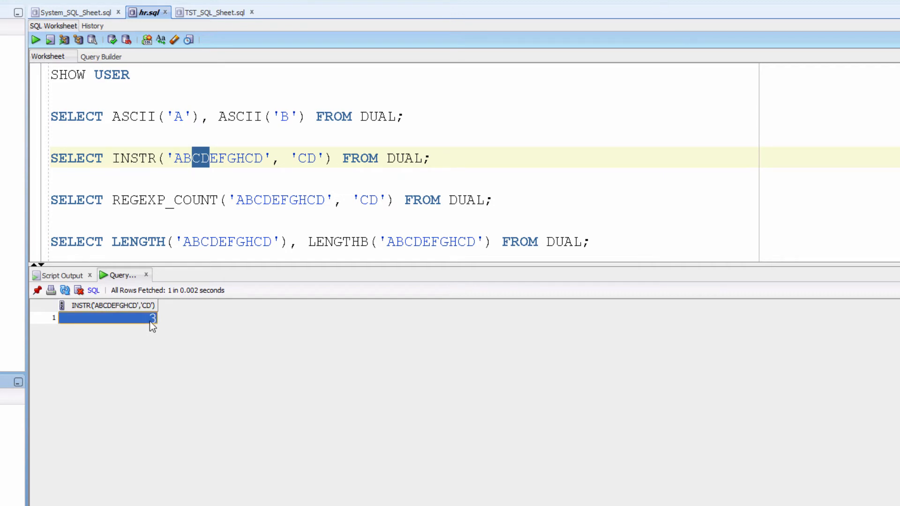
click(125, 200)
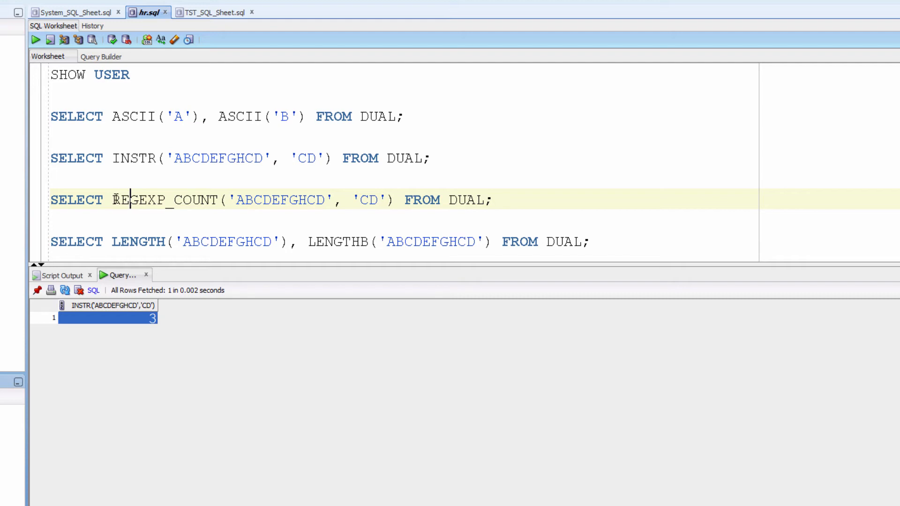
- Run the REGEXP_COUNT statement, getting 2 occurrences of 'CD' in 'ABCDEFGHCD'
double_click(165, 199)
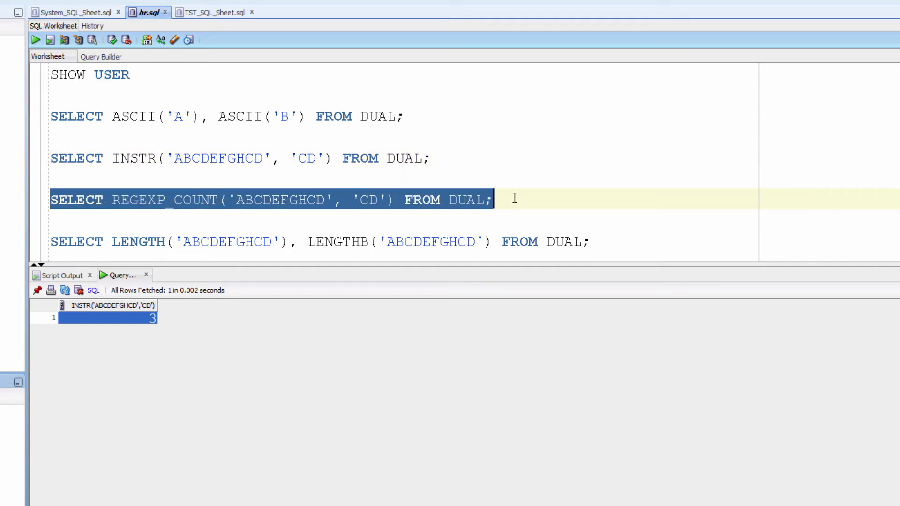
click(35, 40)
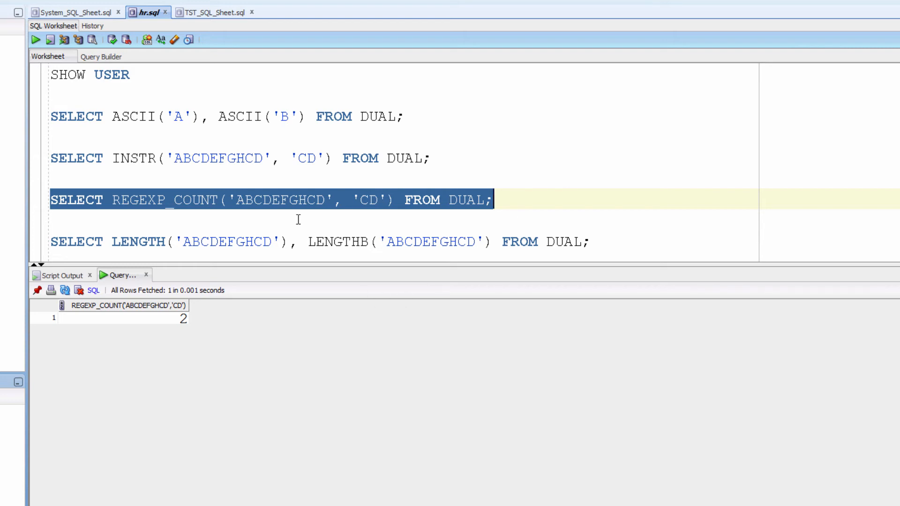
double_click(262, 200)
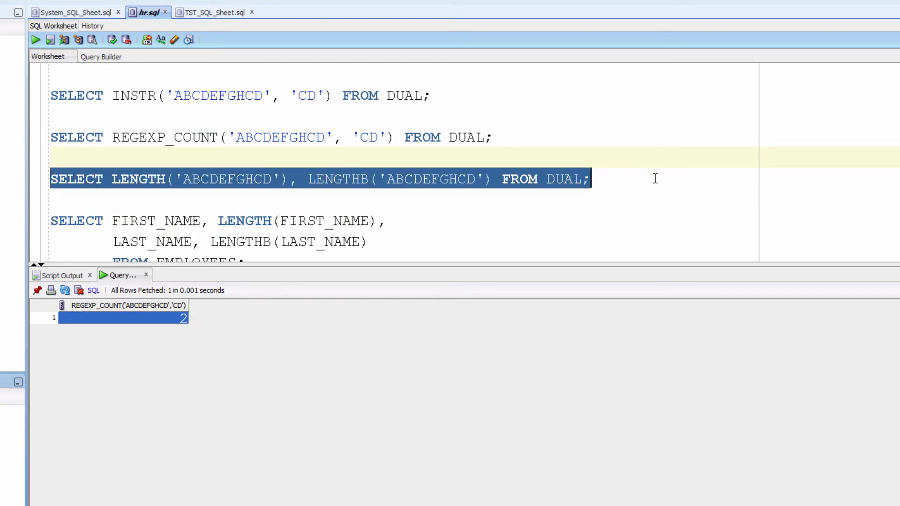
- Run the LENGTH/LENGTHB statement, both returning 10, and select the EMPLOYEES query
click(34, 40)
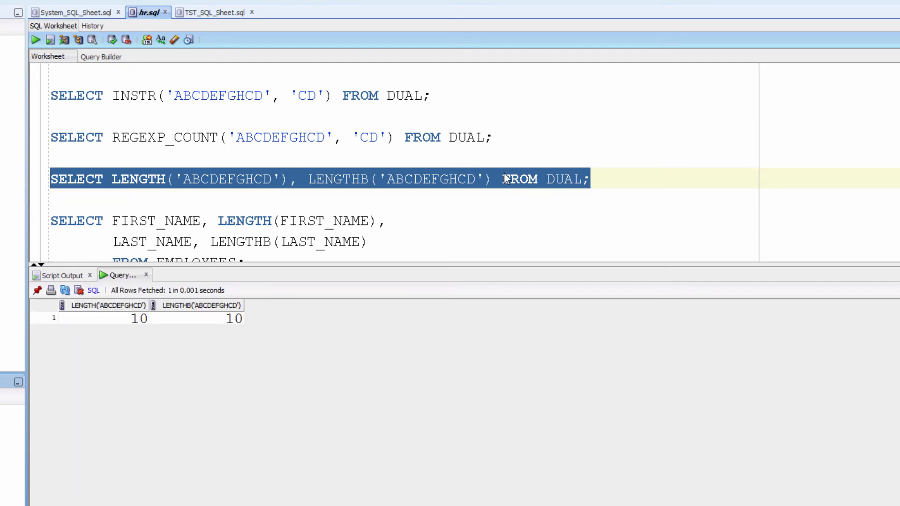
mouse_move(294, 243)
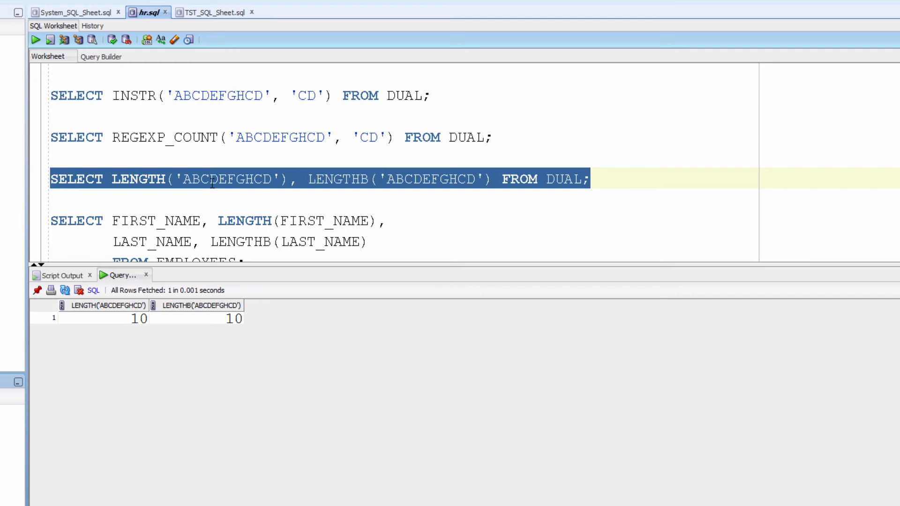
click(189, 179)
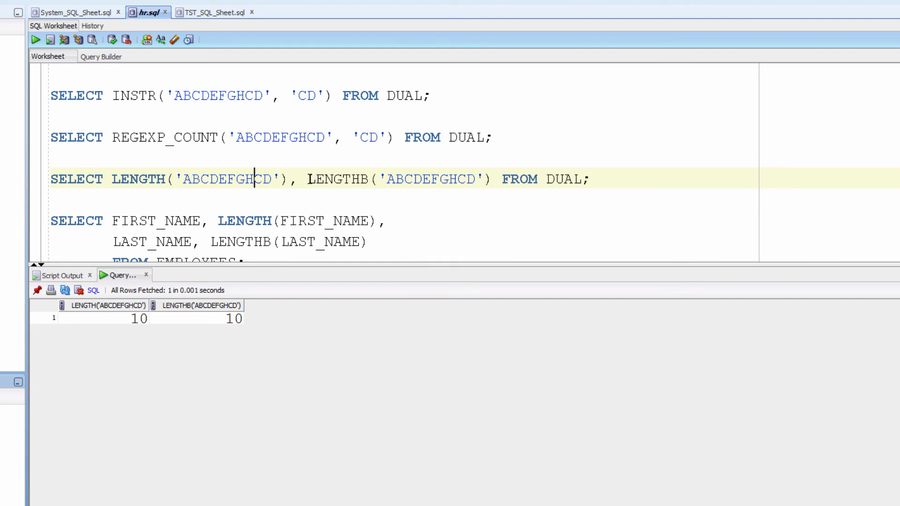
double_click(339, 179)
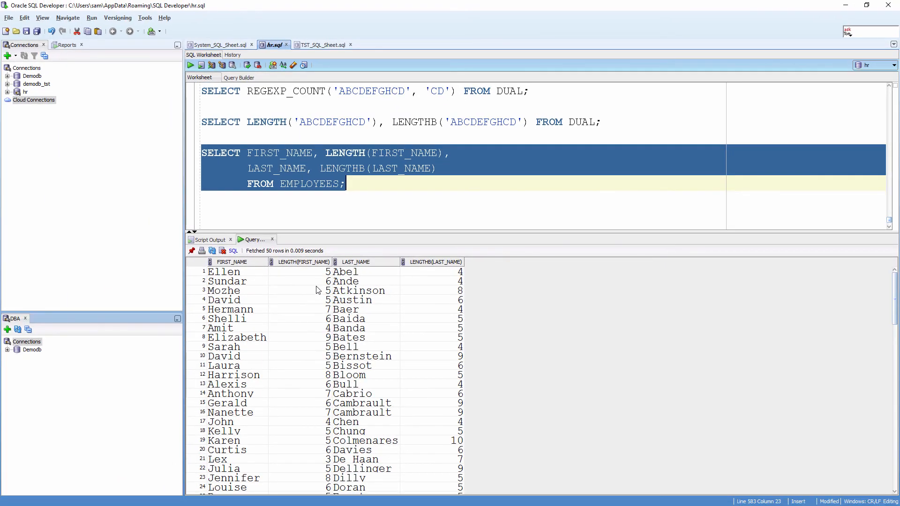
- Inspect row 2 of the EMPLOYEES results for its first-name length and last-name byte length
click(298, 282)
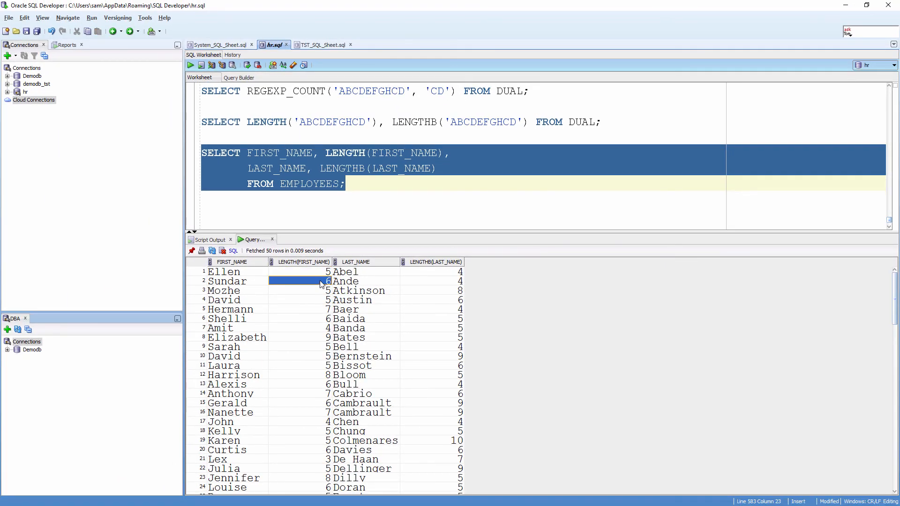
click(436, 280)
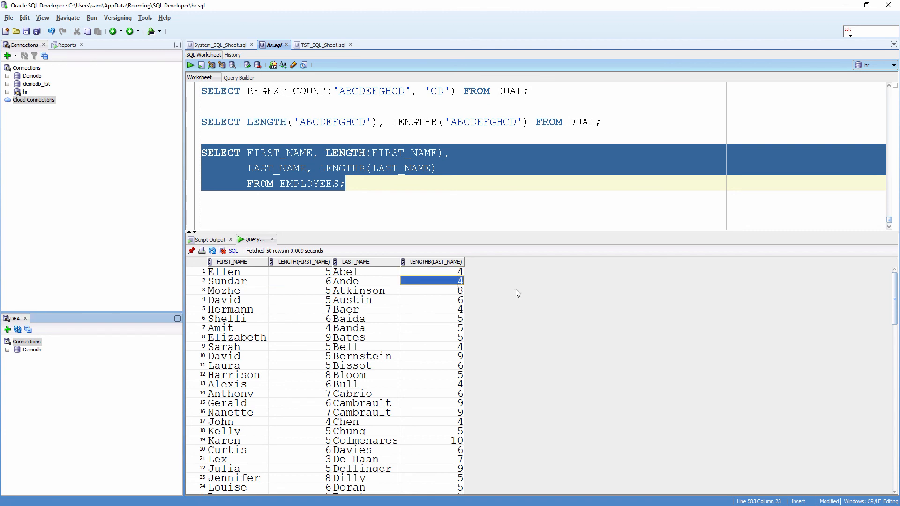
mouse_move(538, 282)
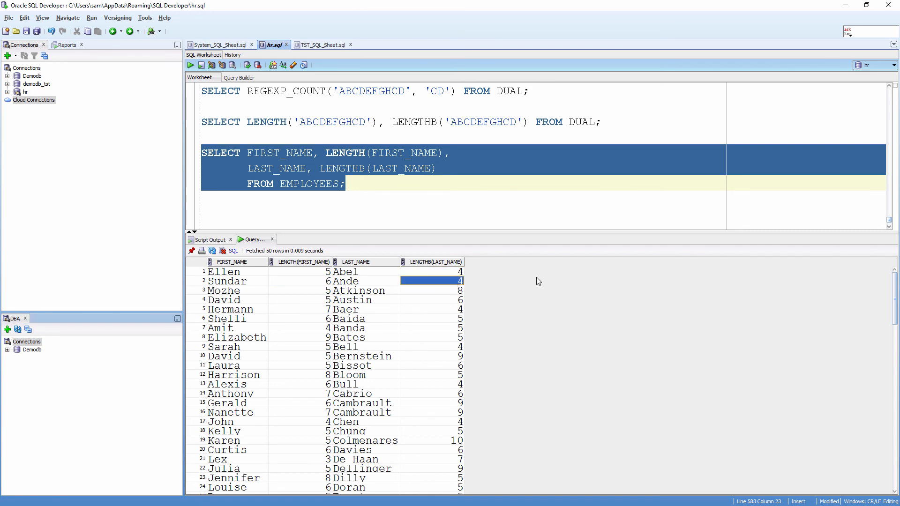